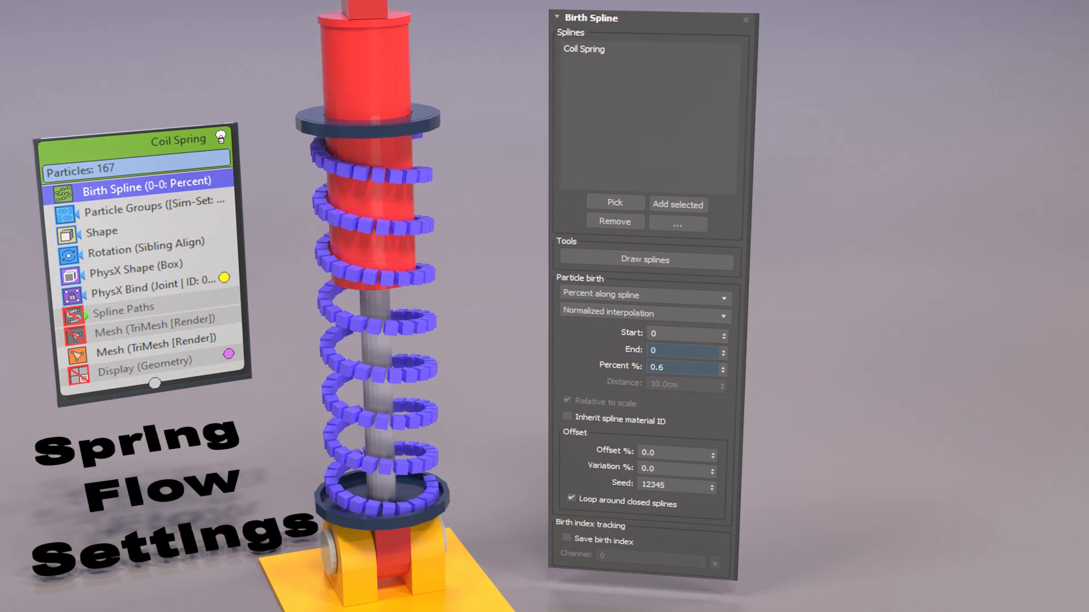
# Display the Rotation operator's Sibling Align parameters aligning particles to both siblings
pyautogui.click(146, 250)
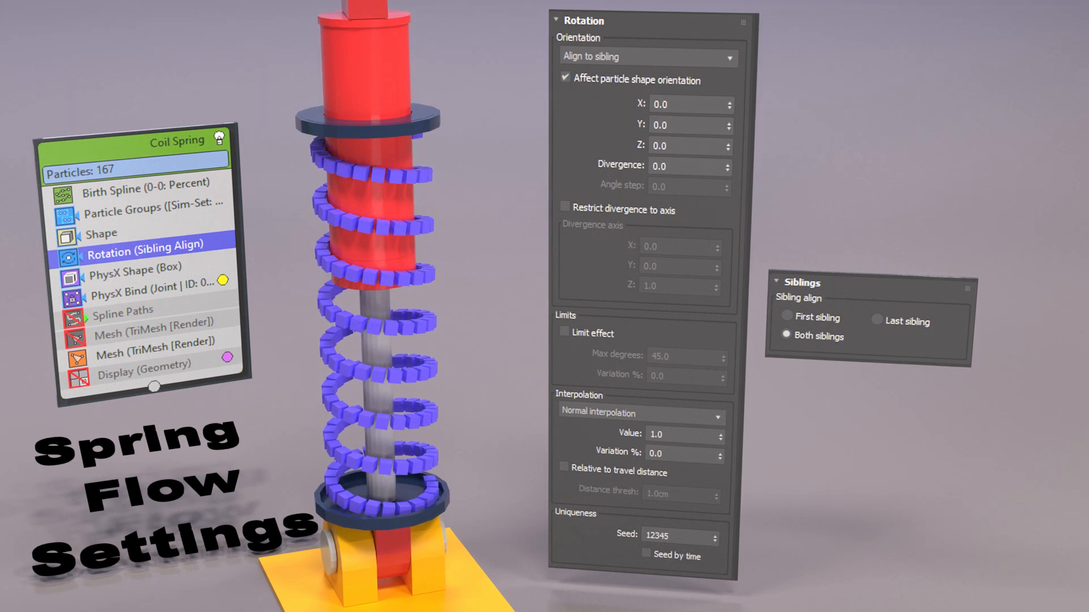
# Show the PhysX Shape box-hull dynamics, then the PhysX Bind rigid-joint settings at 1.5cm proximity
pyautogui.click(137, 267)
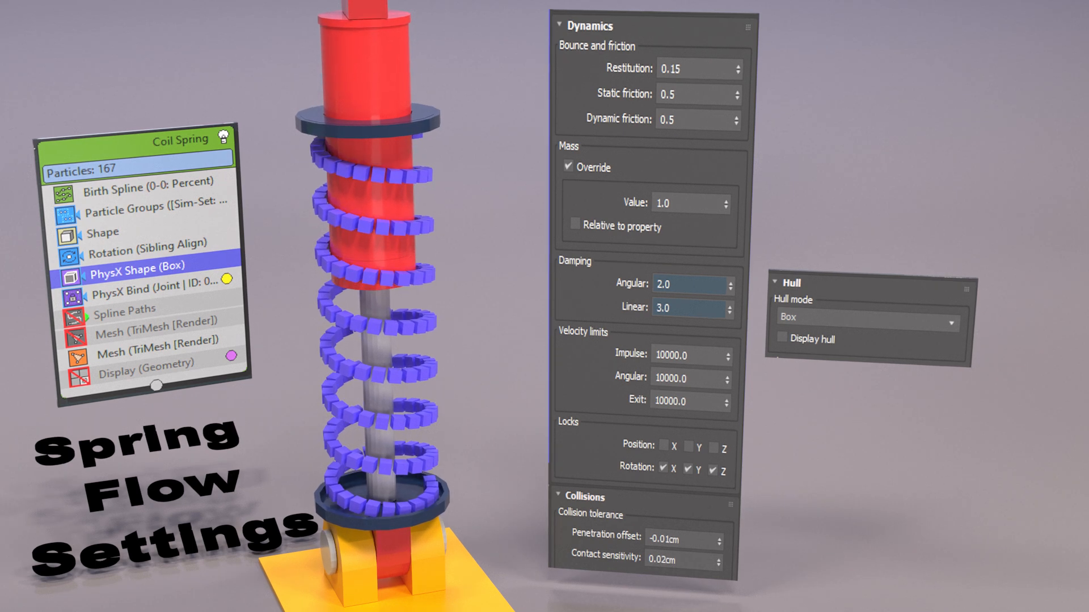
pyautogui.click(160, 288)
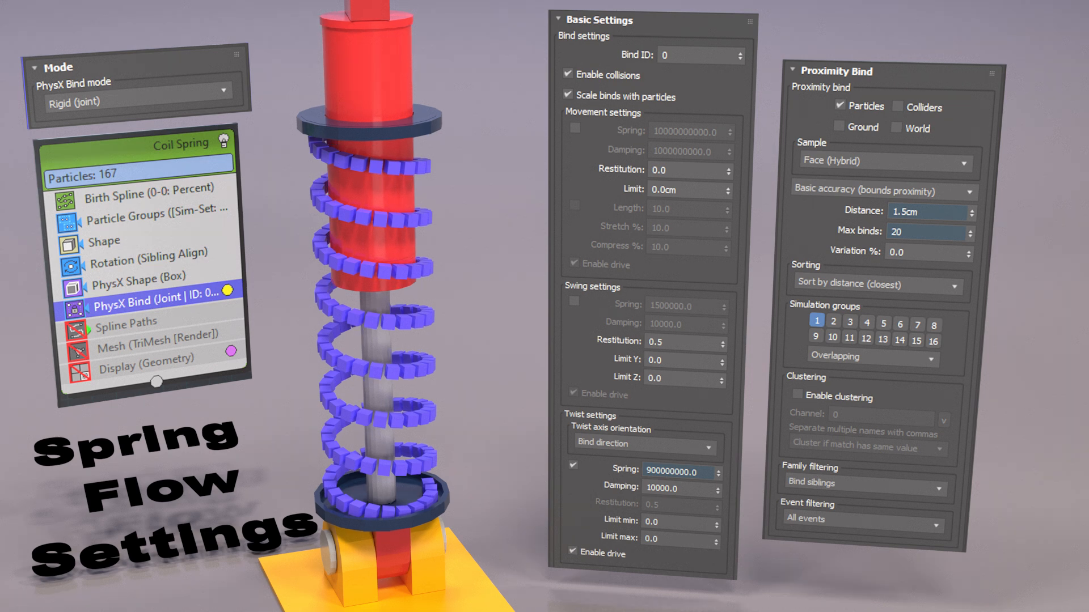